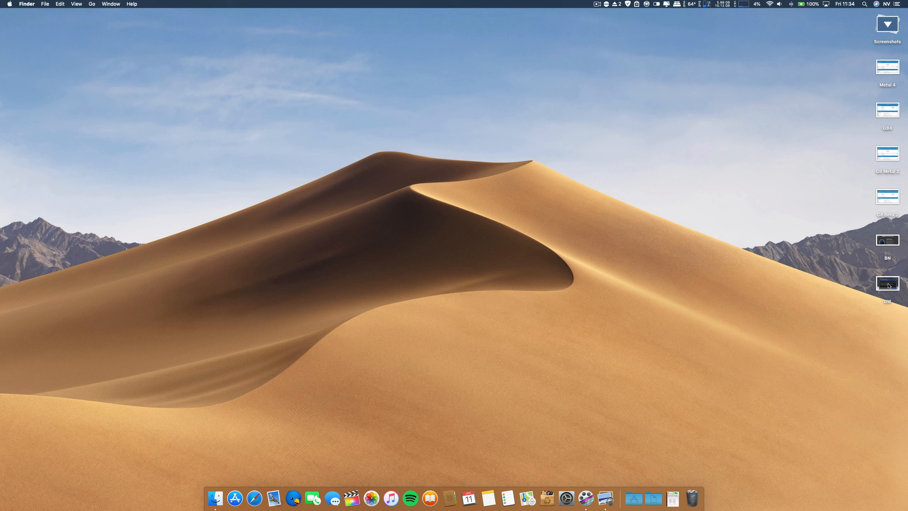
- Open the DW update screenshot, close BN overview, then open, move and shrink GB Beta 2
double_click(887, 284)
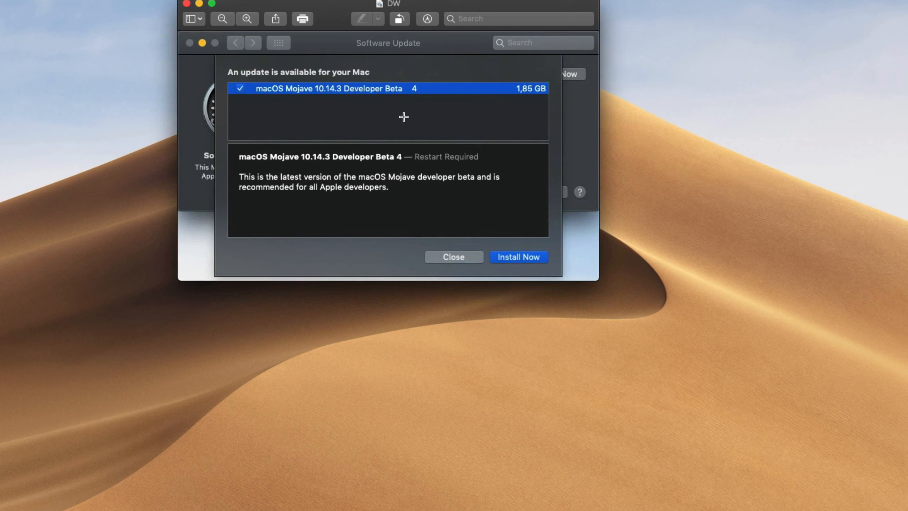
mouse_move(522, 106)
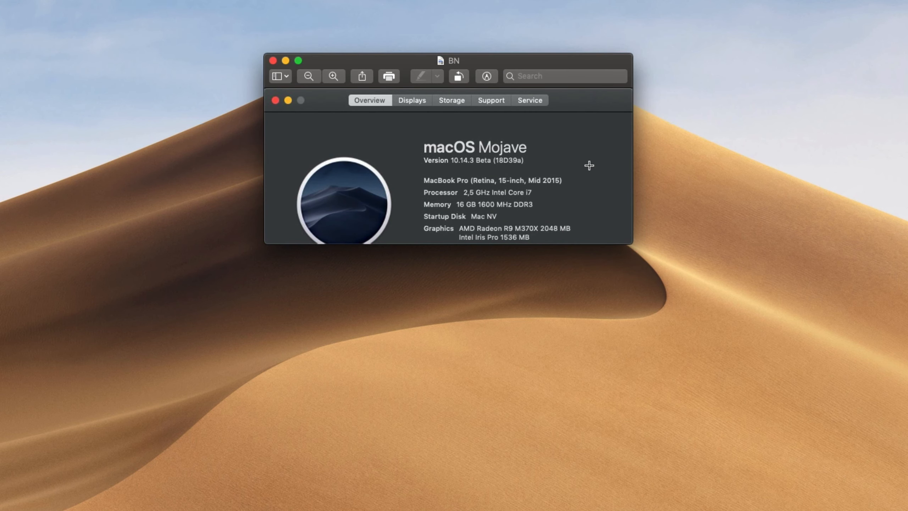
mouse_move(604, 241)
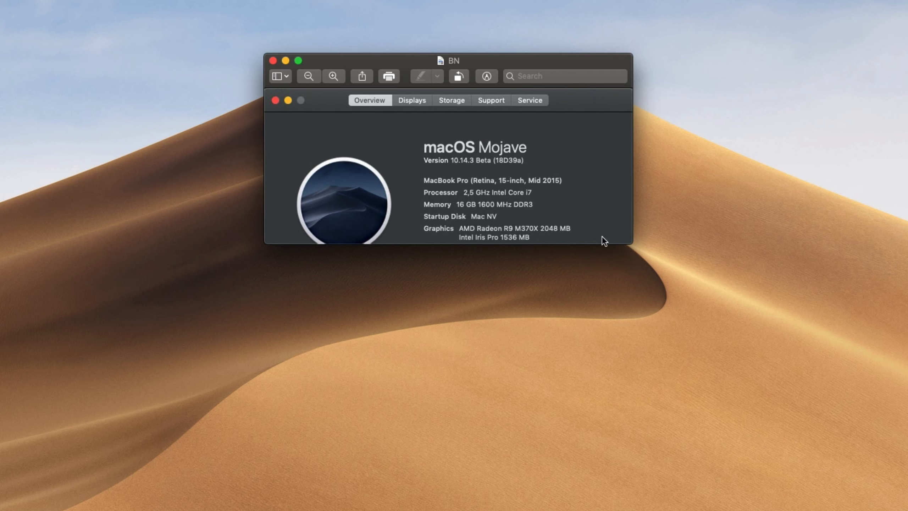
mouse_move(411, 91)
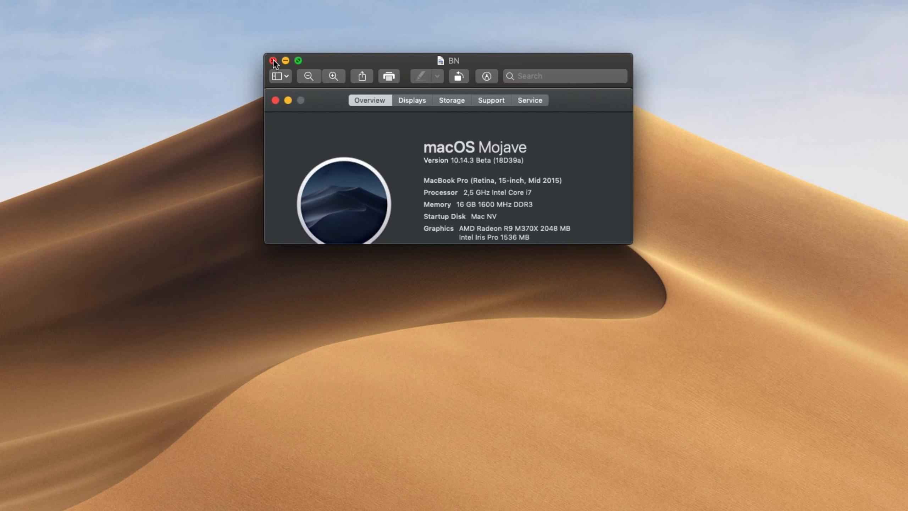
click(272, 60)
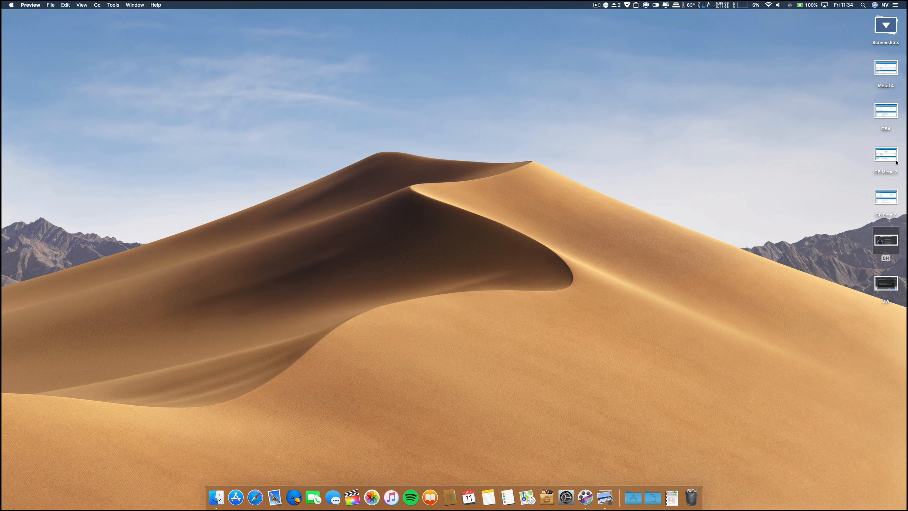
mouse_move(883, 203)
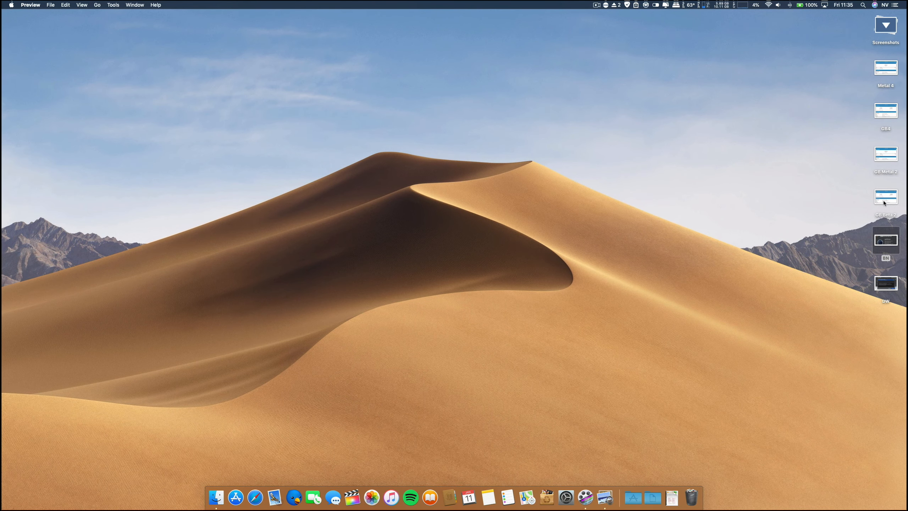
double_click(885, 197)
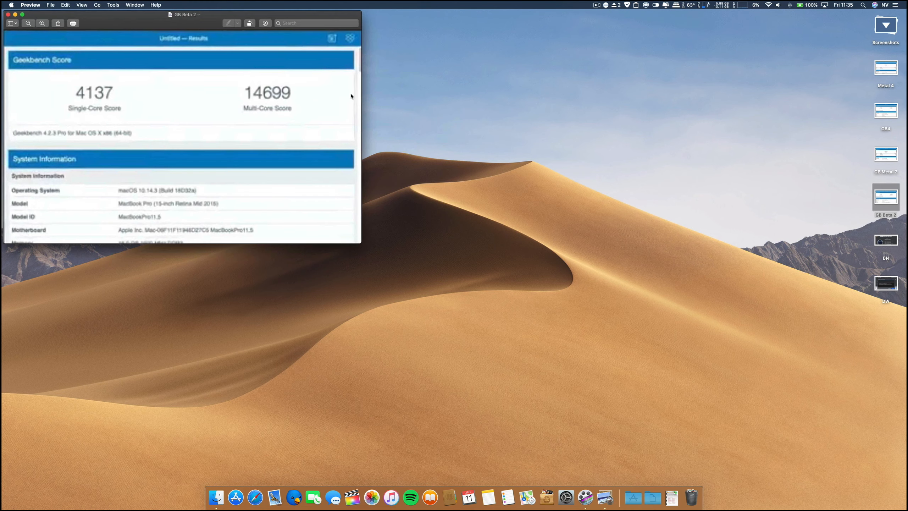
drag(184, 14, 237, 111)
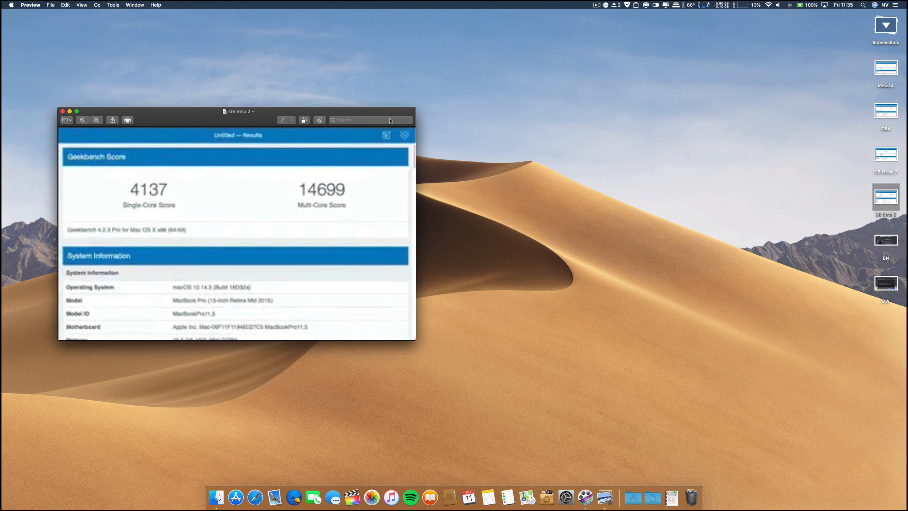
drag(261, 111, 227, 159)
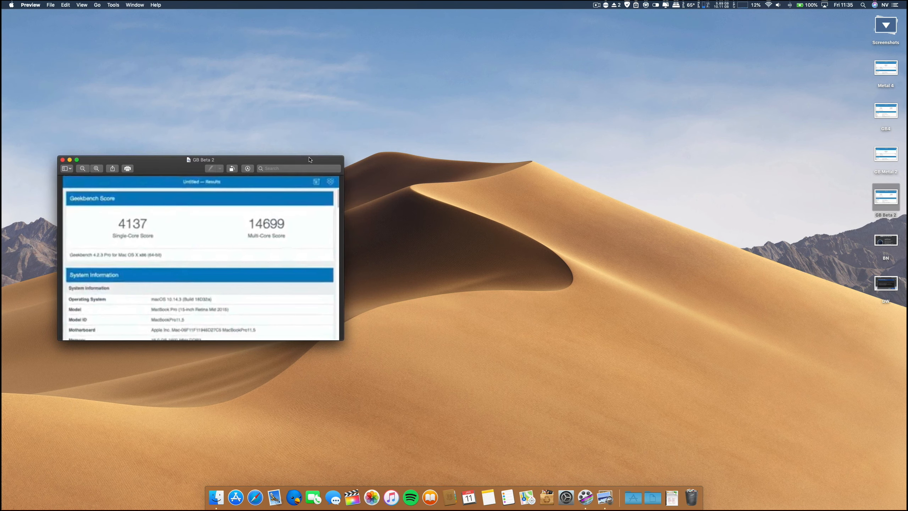
drag(202, 160, 171, 160)
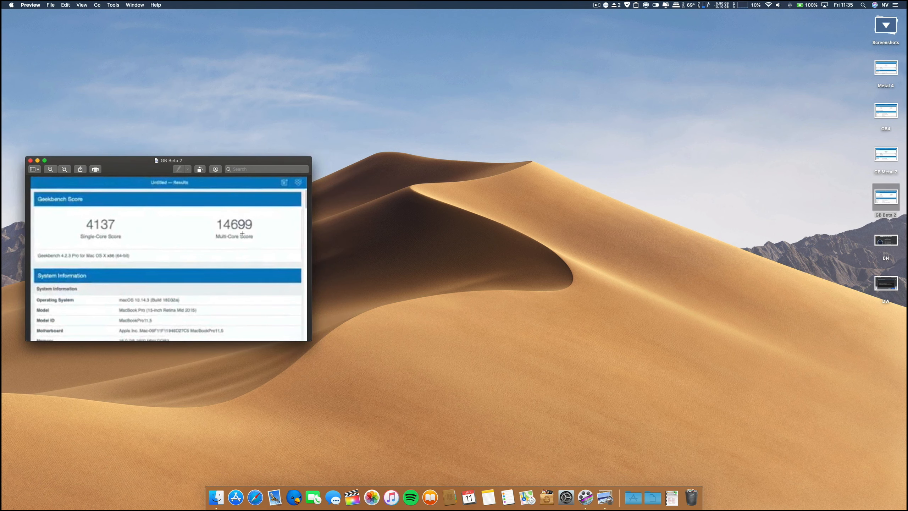
mouse_move(359, 243)
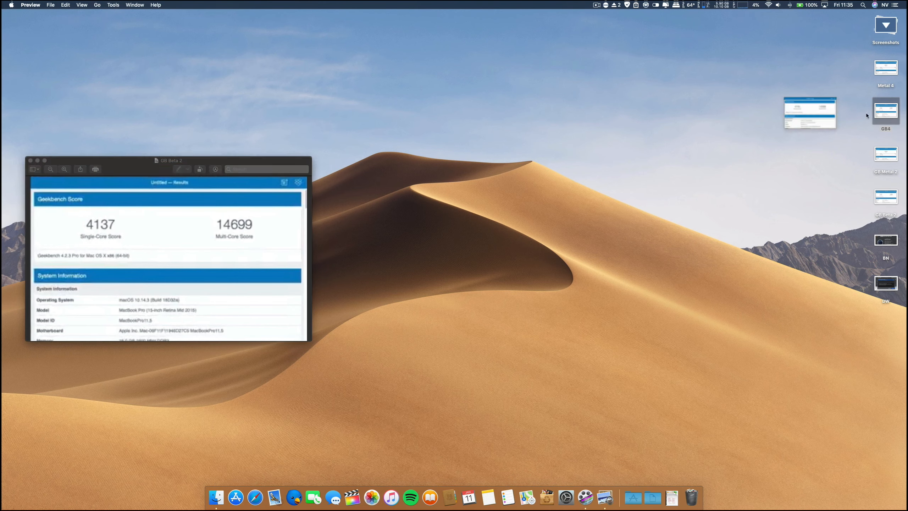
- Compare with the GB4 screenshot, close both, then open GB Metal 2 lower down
double_click(885, 110)
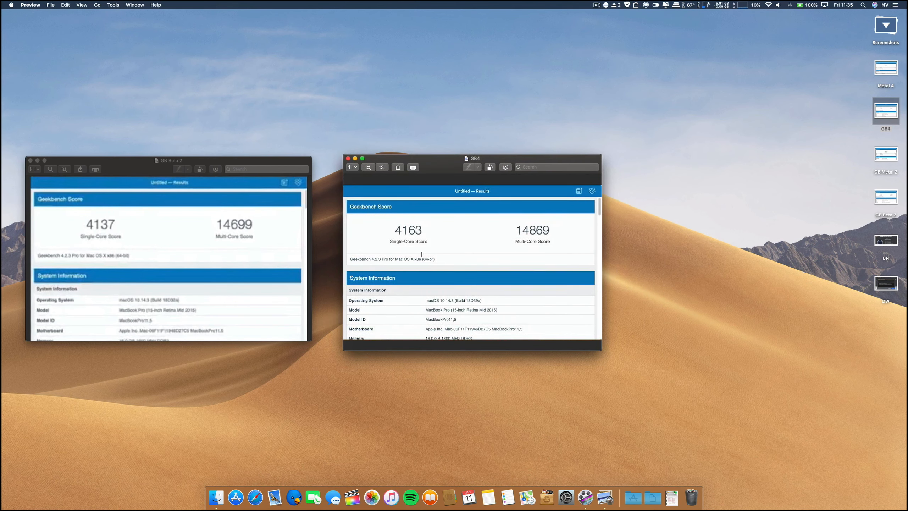
mouse_move(511, 247)
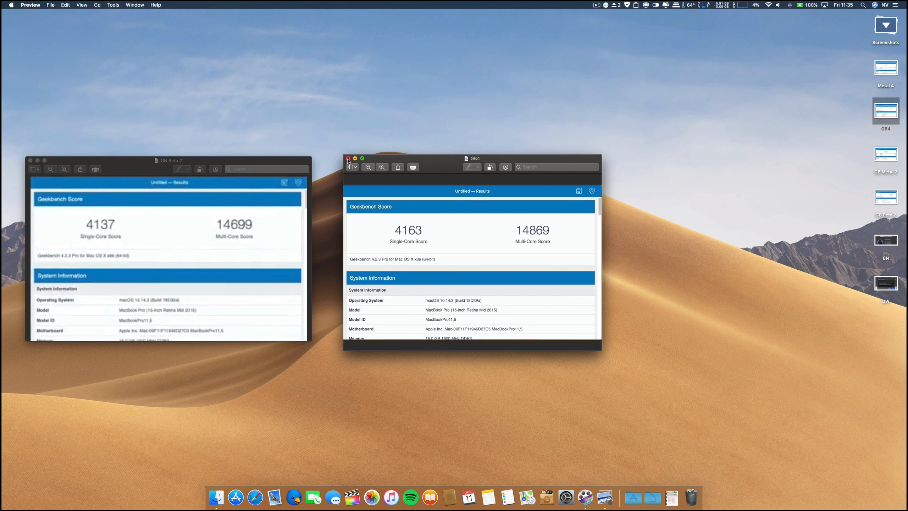
click(348, 158)
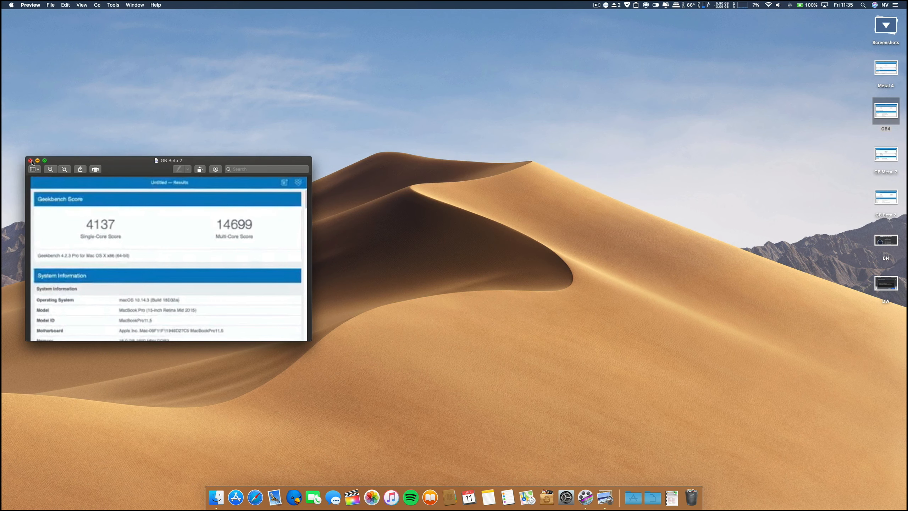
click(30, 161)
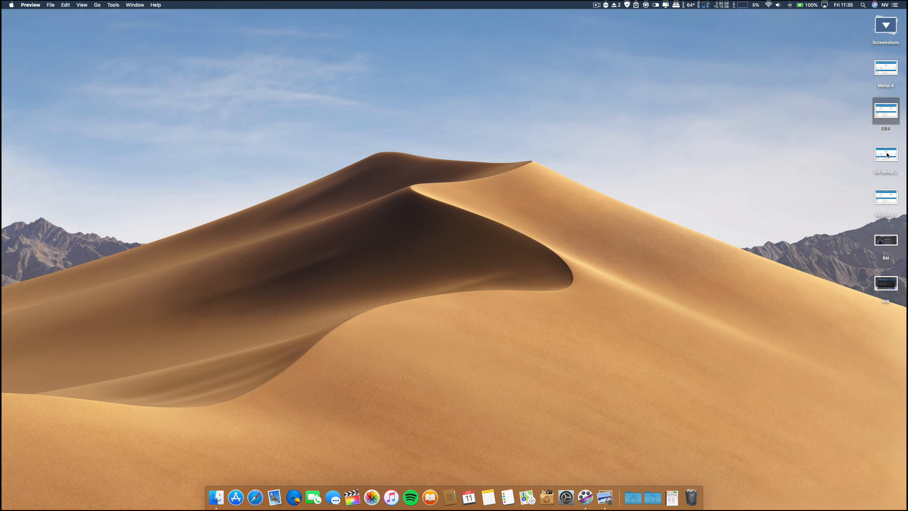
double_click(886, 153)
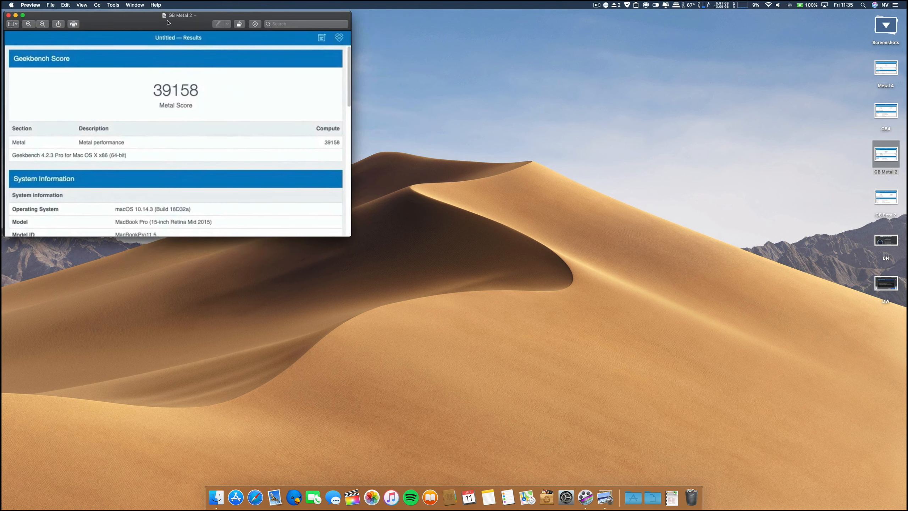
drag(177, 15, 192, 127)
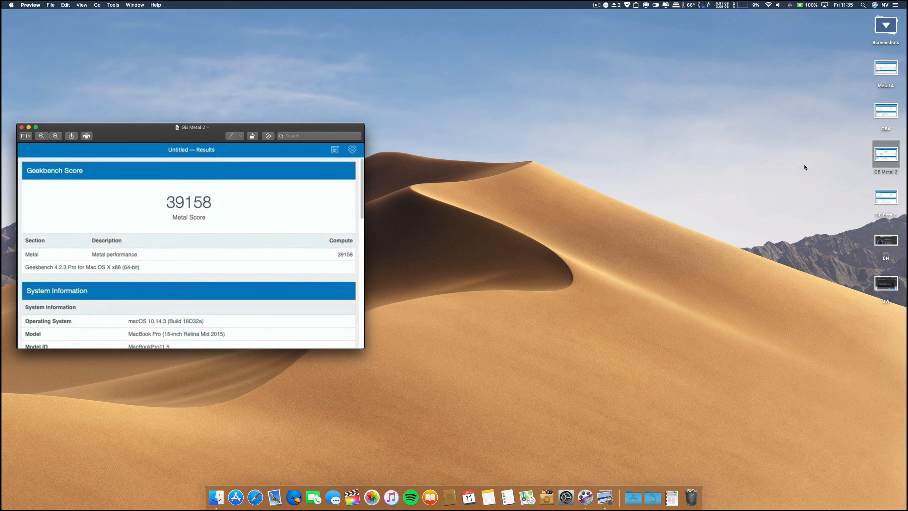
mouse_move(893, 202)
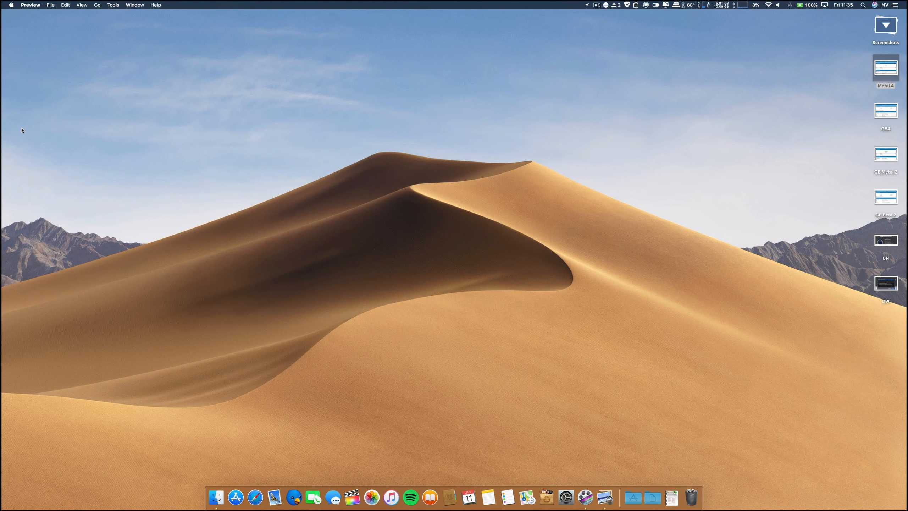
mouse_move(885, 25)
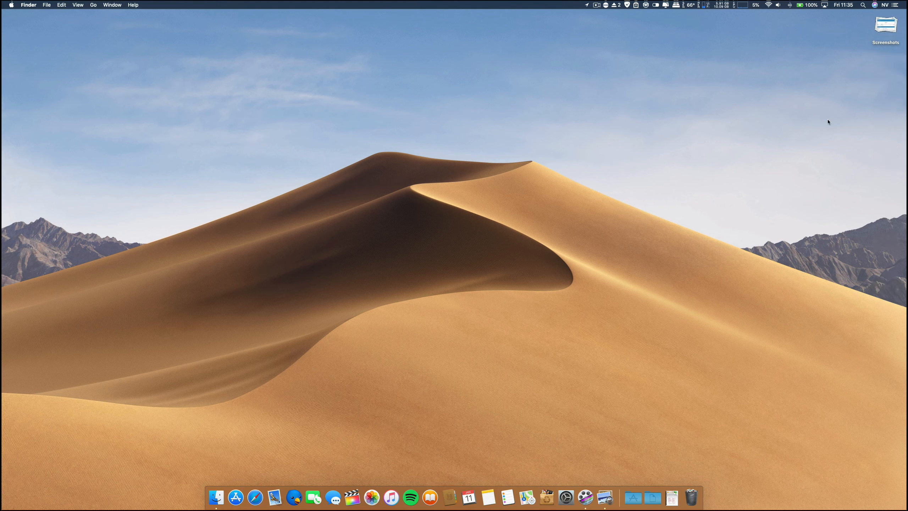
- Highlight 'The pdf995 suite of products' in yellow, select more paragraph text, and close the PDF
click(671, 497)
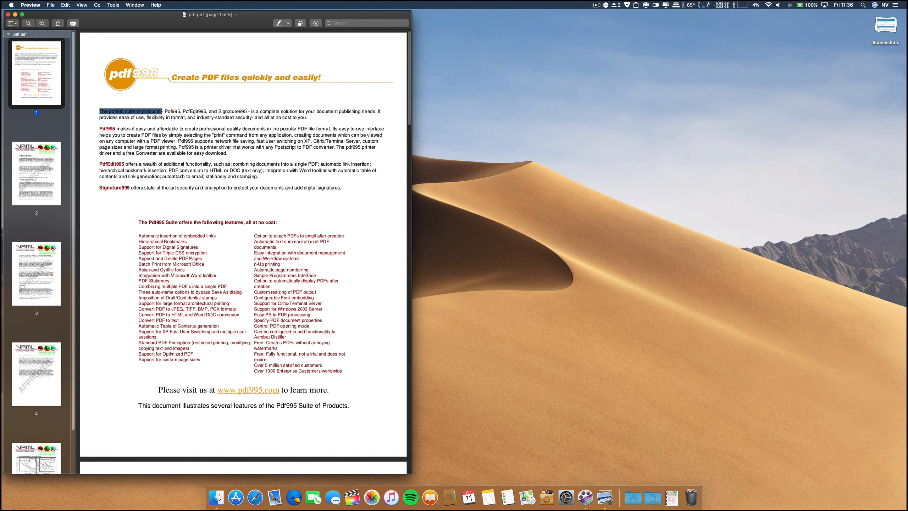
mouse_move(302, 32)
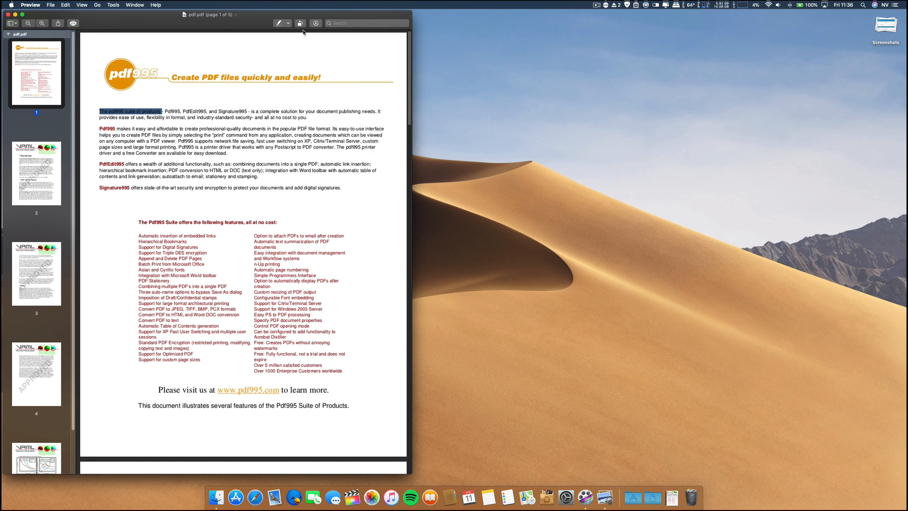
click(289, 24)
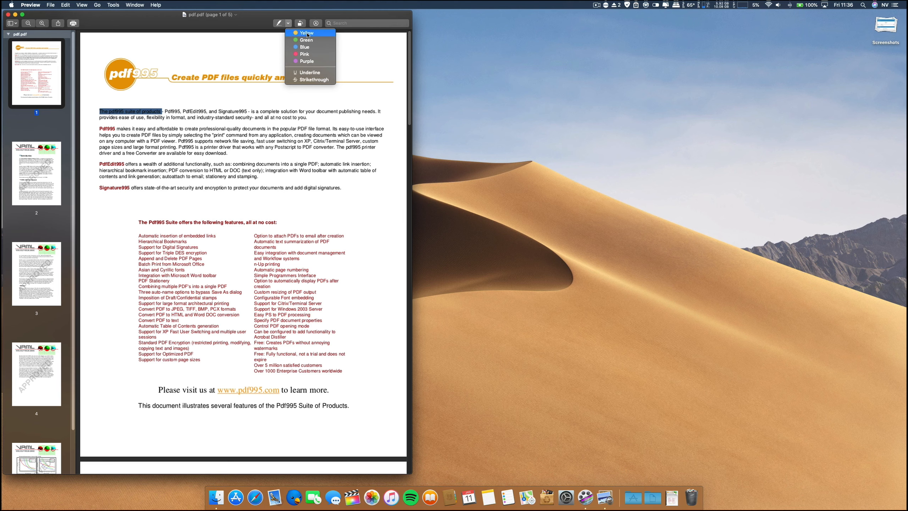
click(307, 33)
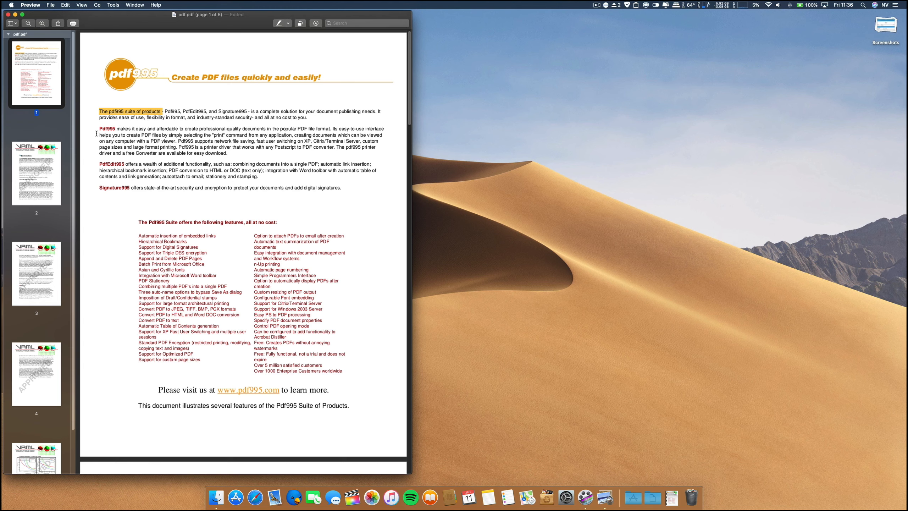
drag(97, 133, 184, 134)
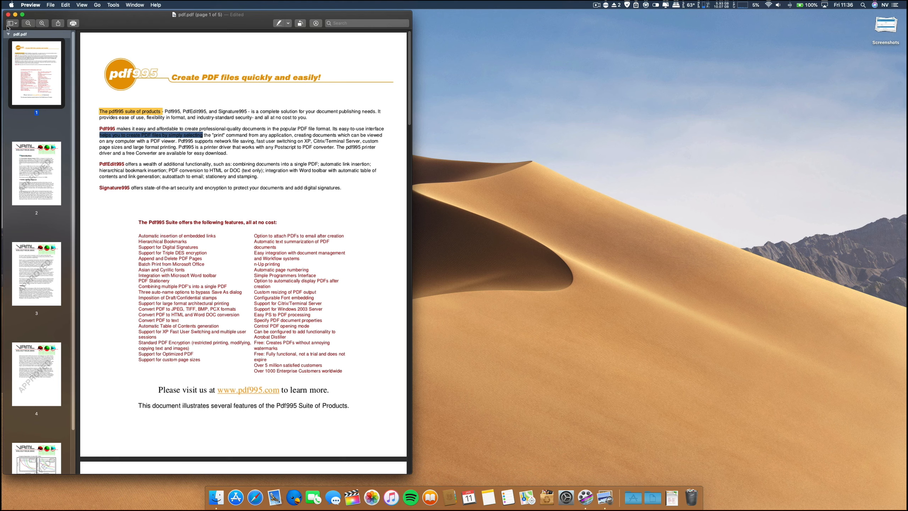
click(15, 15)
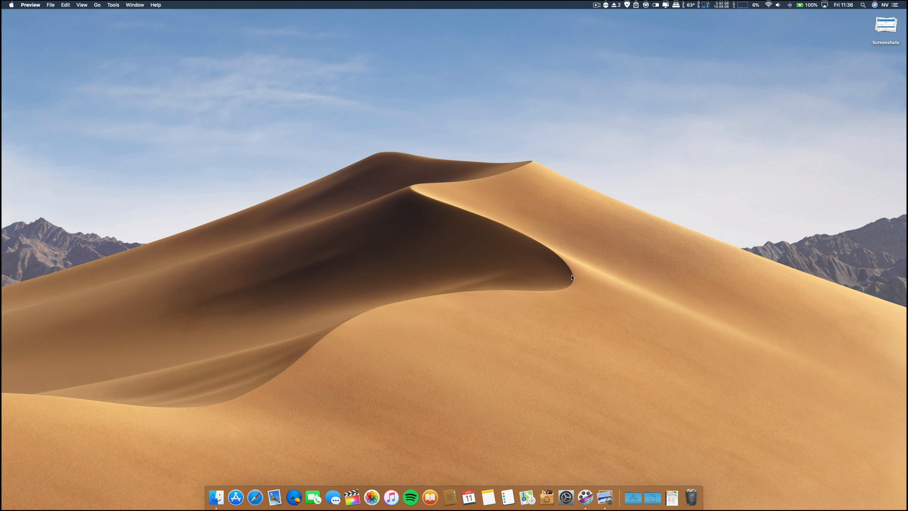
mouse_move(255, 497)
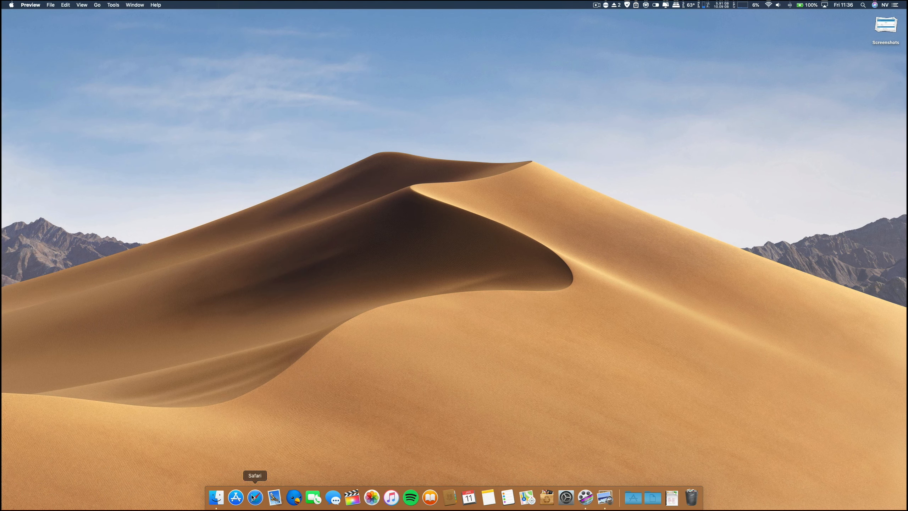
- Launch Safari, search 'nuno', and open the Nuno V YouTube result for the Mojave video
click(255, 496)
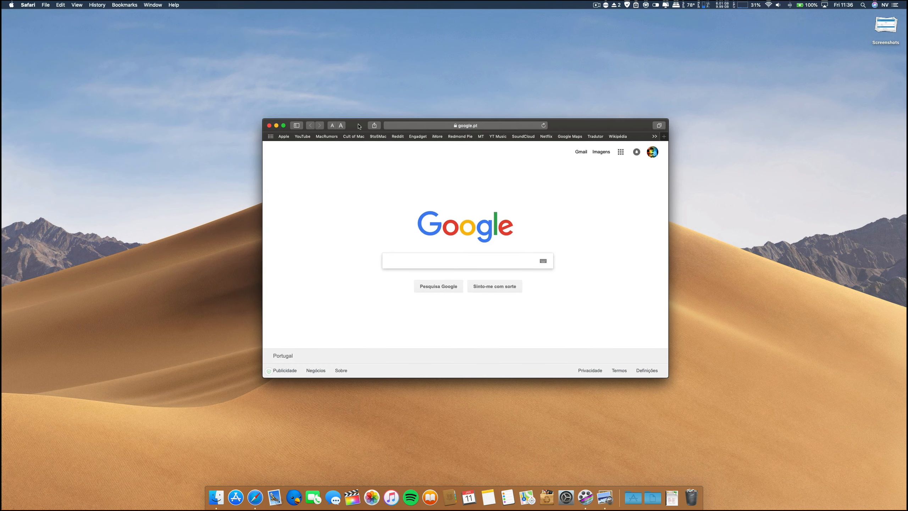
click(465, 126)
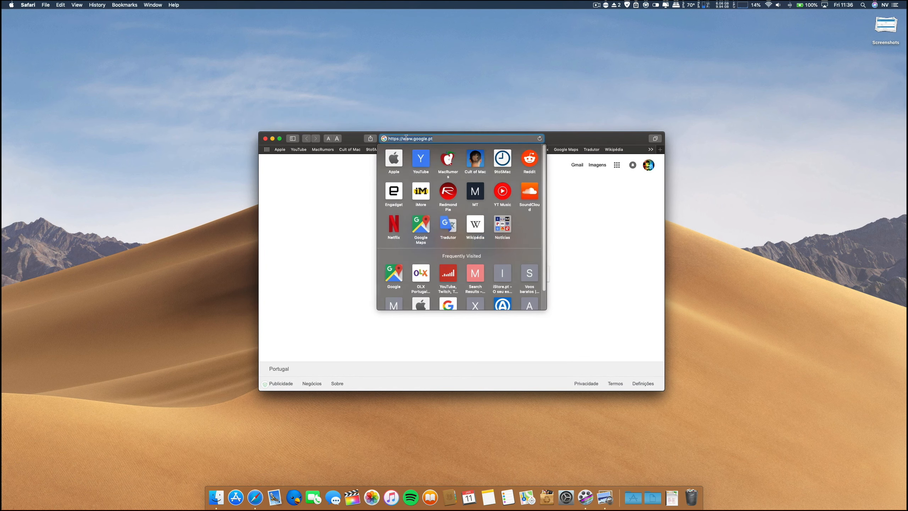
text(nuno v)
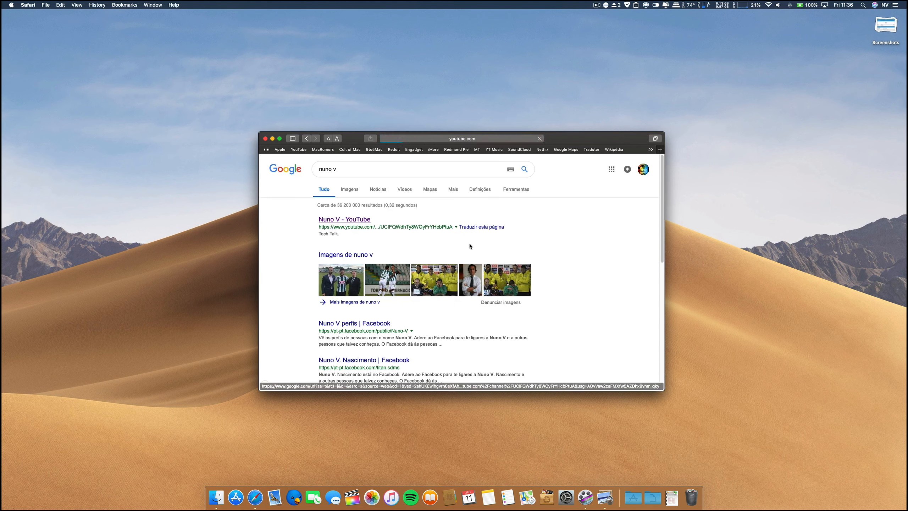
click(344, 219)
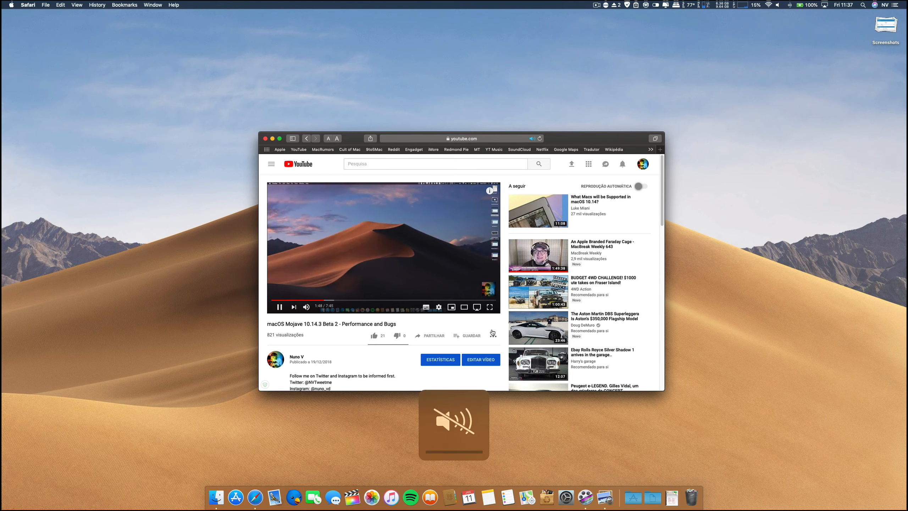
- Play the Mojave video full screen to show the layout bug, then close Safari
click(464, 307)
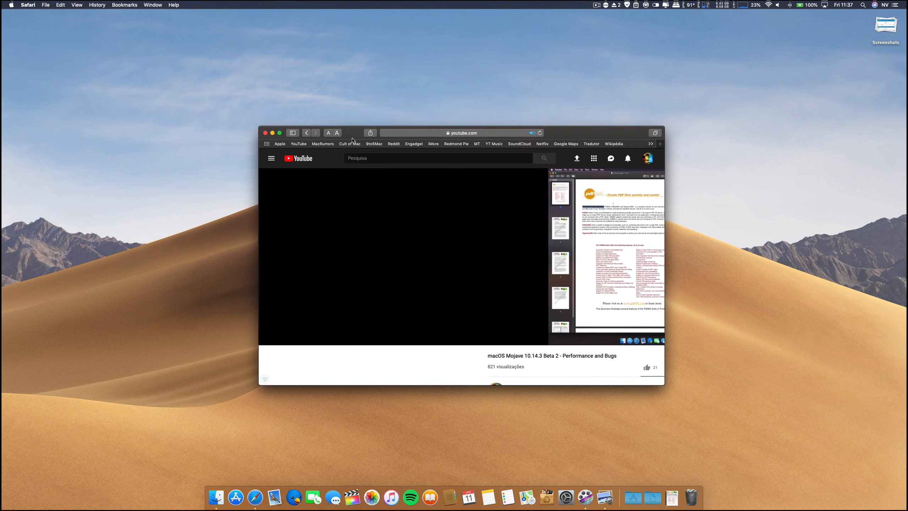
click(400, 258)
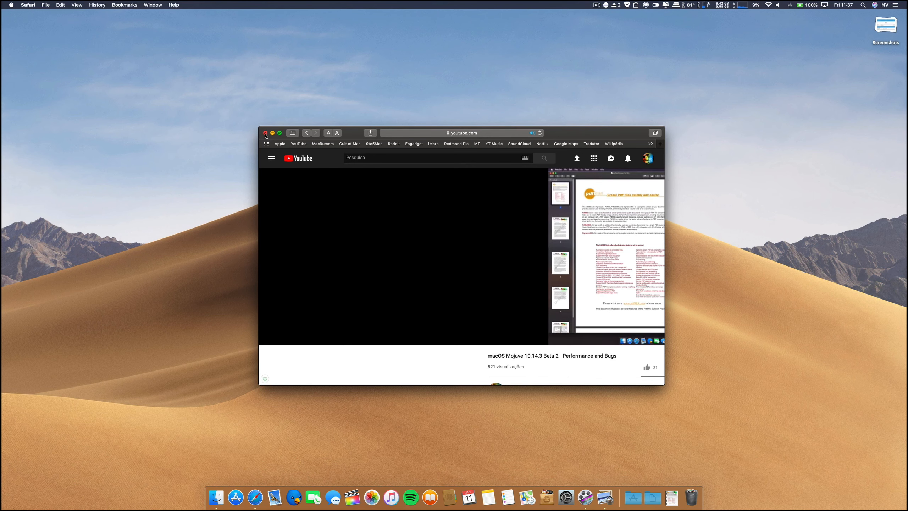
click(266, 133)
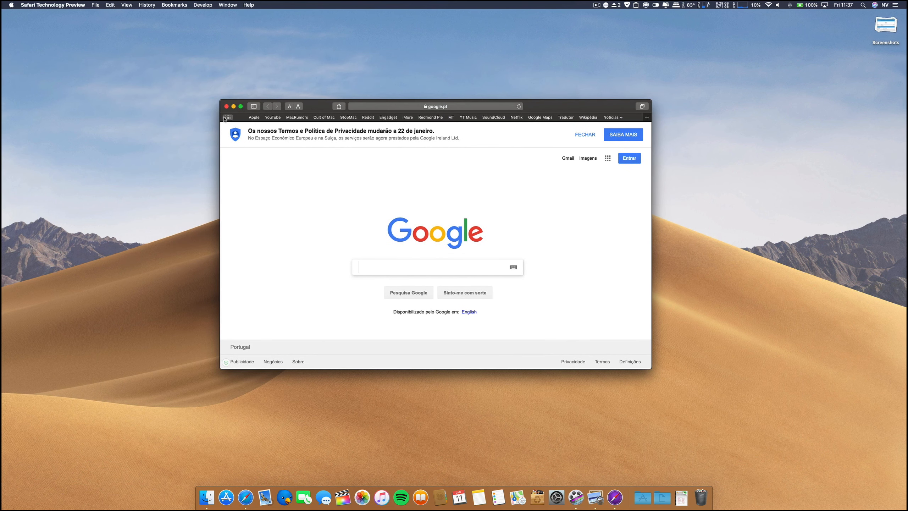
- Close the Safari Technology Preview Google window and quit the app from the Dock
click(227, 107)
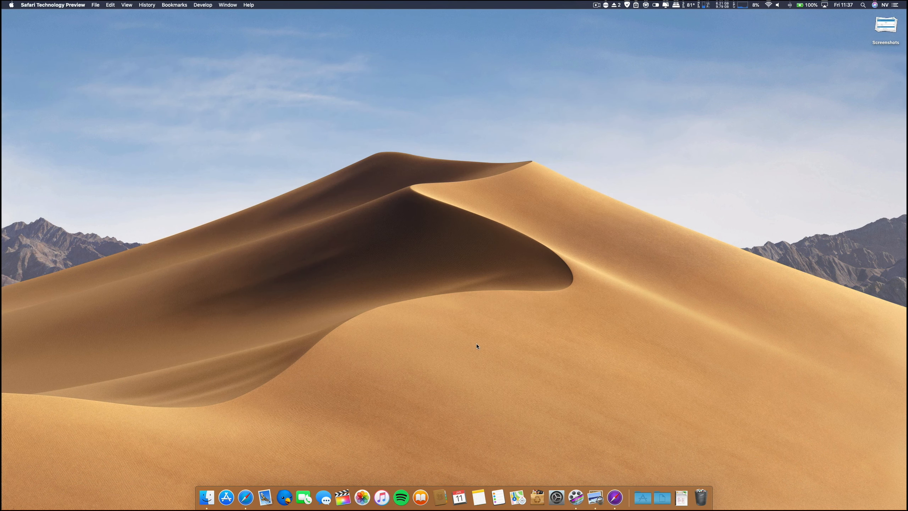
right_click(245, 497)
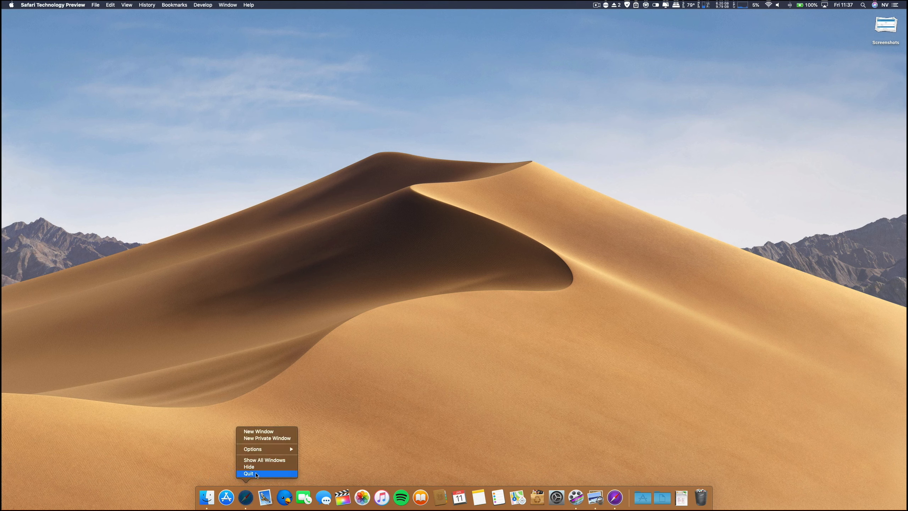
click(248, 473)
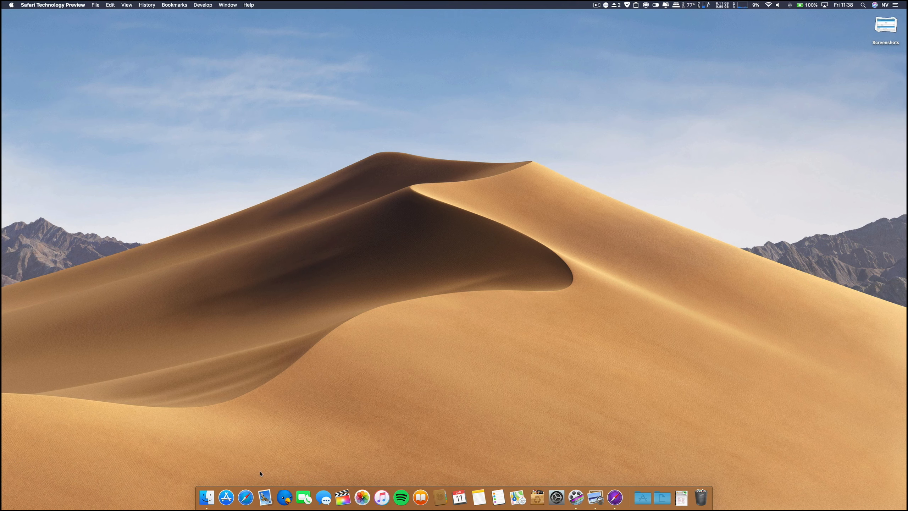
mouse_move(343, 496)
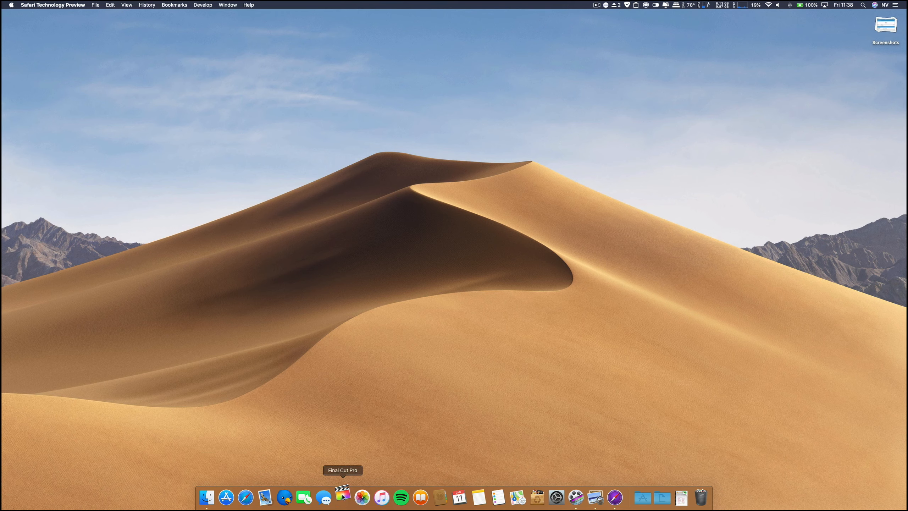
- Launch Final Cut Pro and load the Untitled Project with its long clip timeline
click(343, 497)
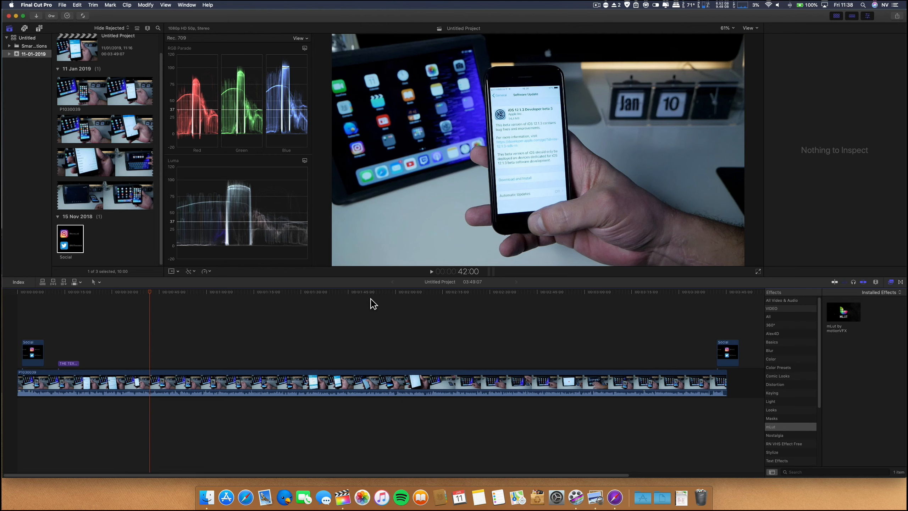
mouse_move(263, 319)
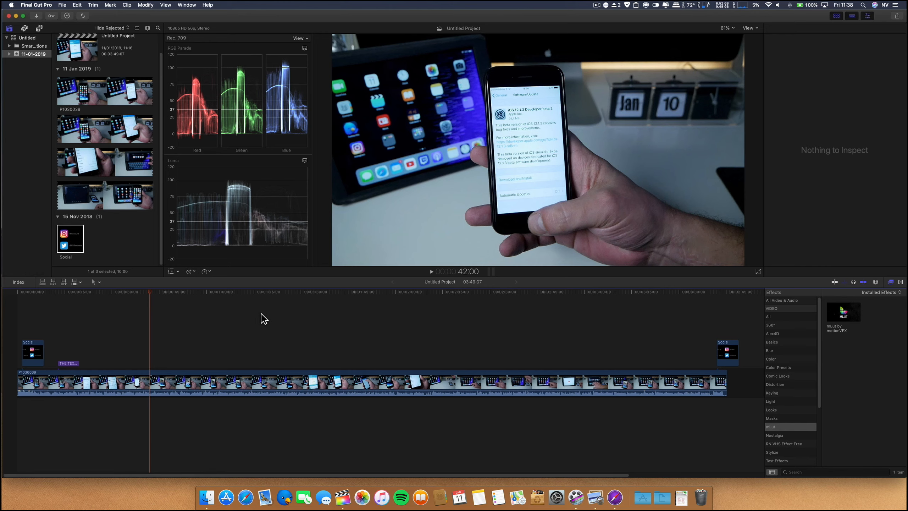
mouse_move(139, 303)
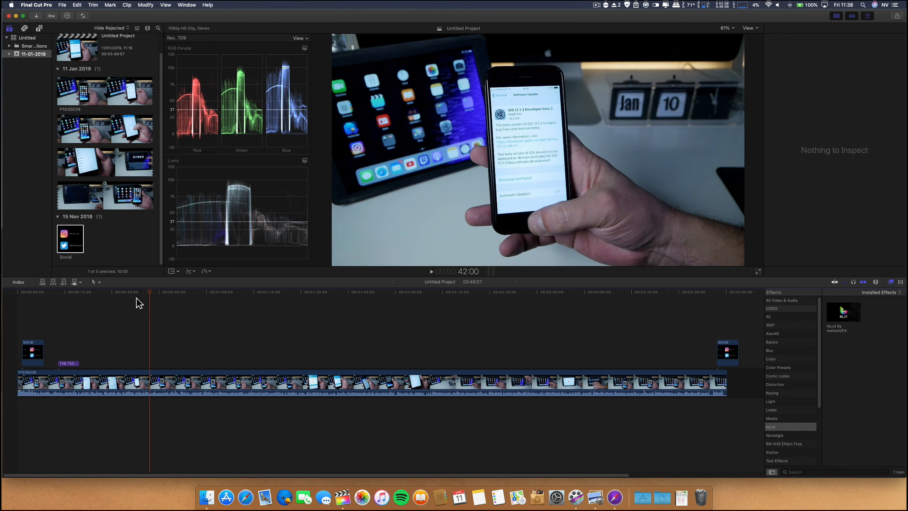
click(403, 292)
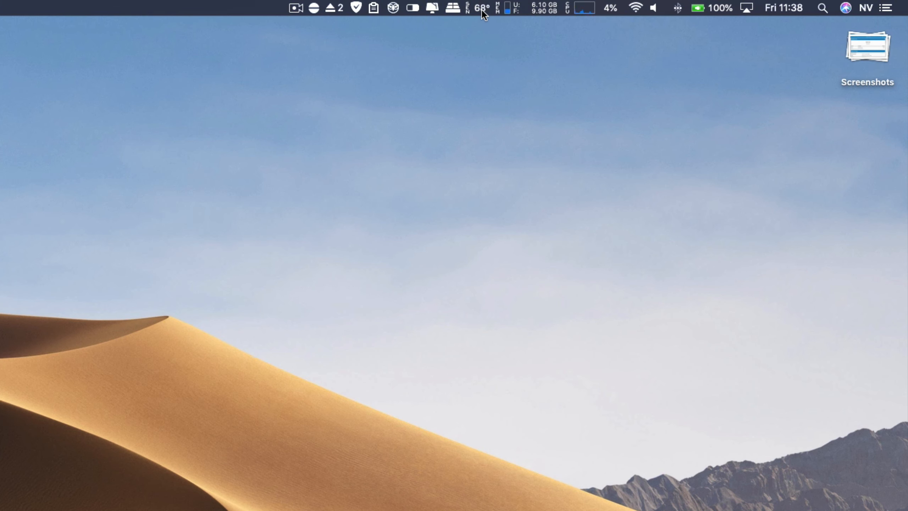
click(475, 7)
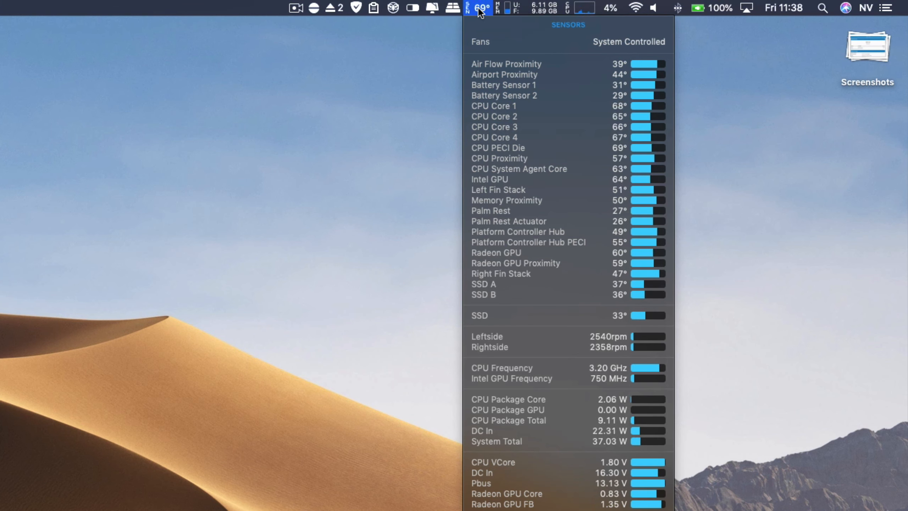
click(480, 8)
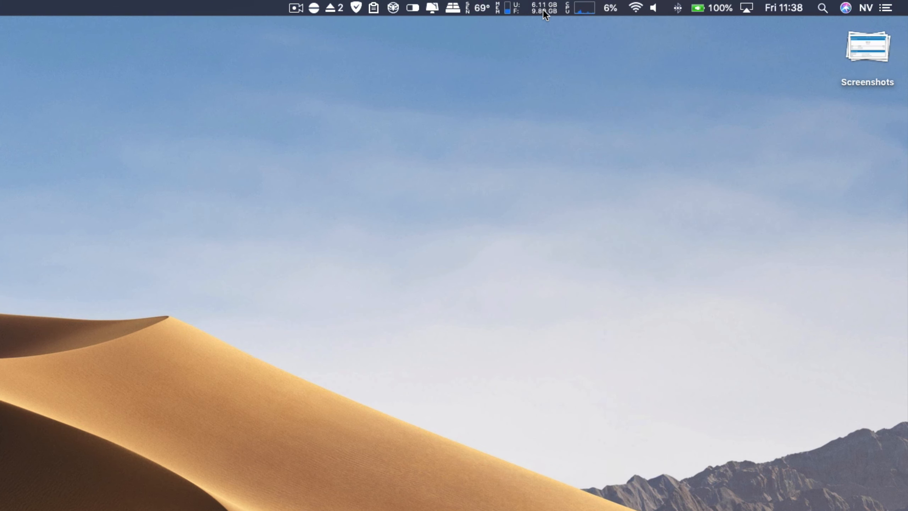
click(539, 7)
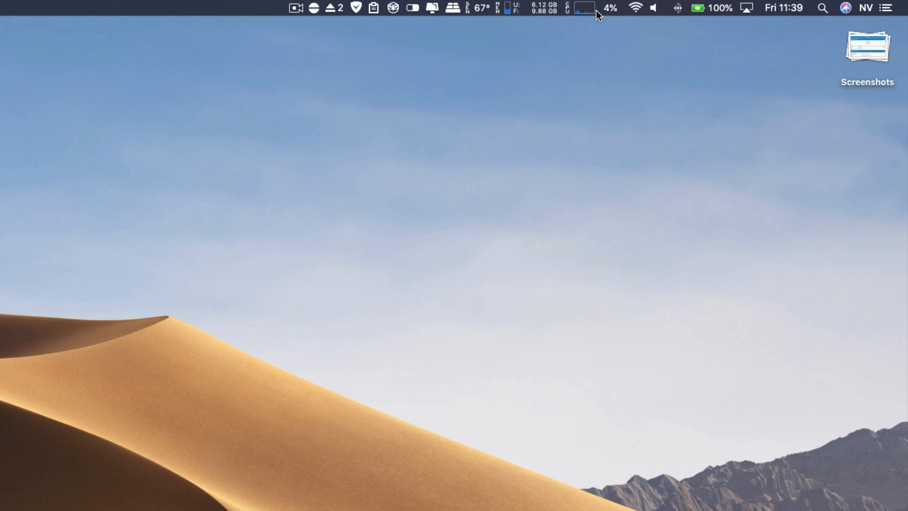
click(585, 8)
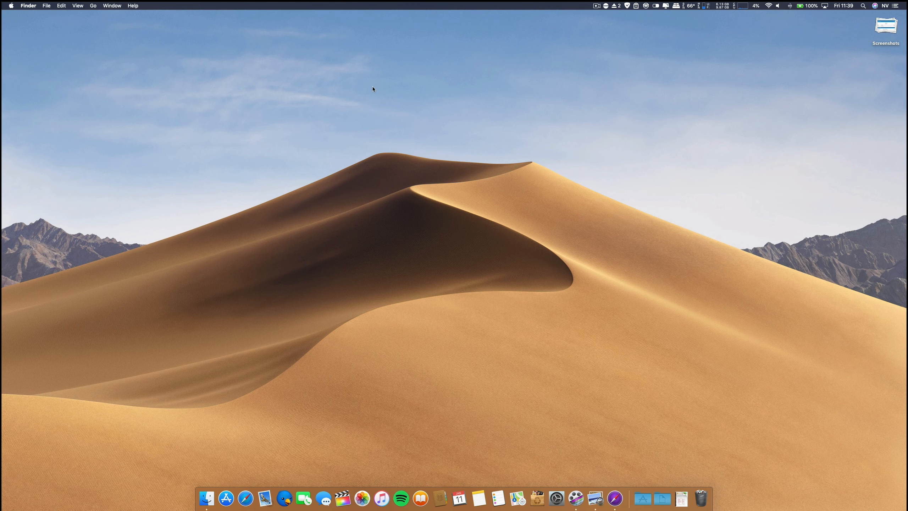
click(556, 498)
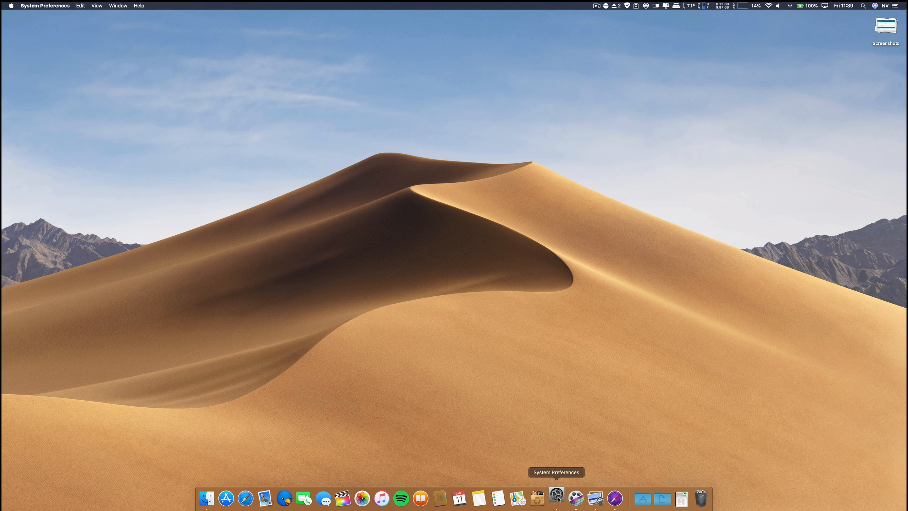
click(556, 498)
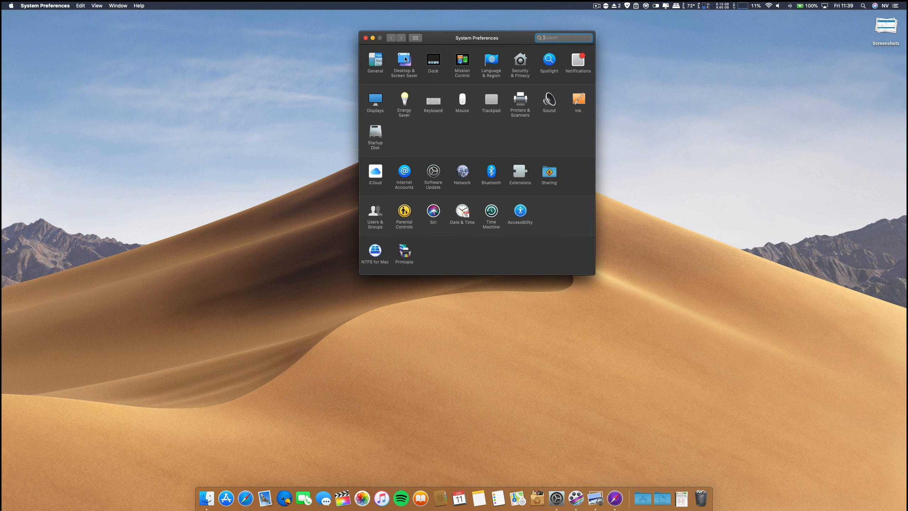
click(403, 61)
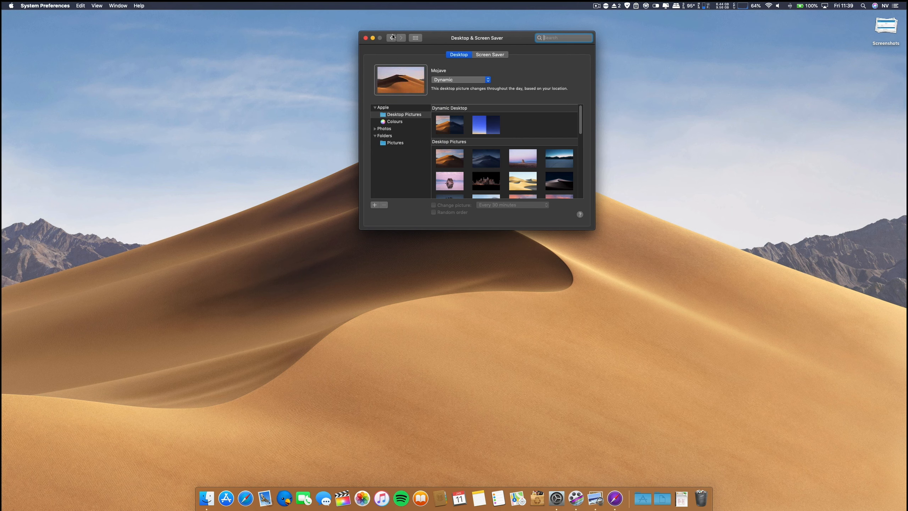
click(415, 38)
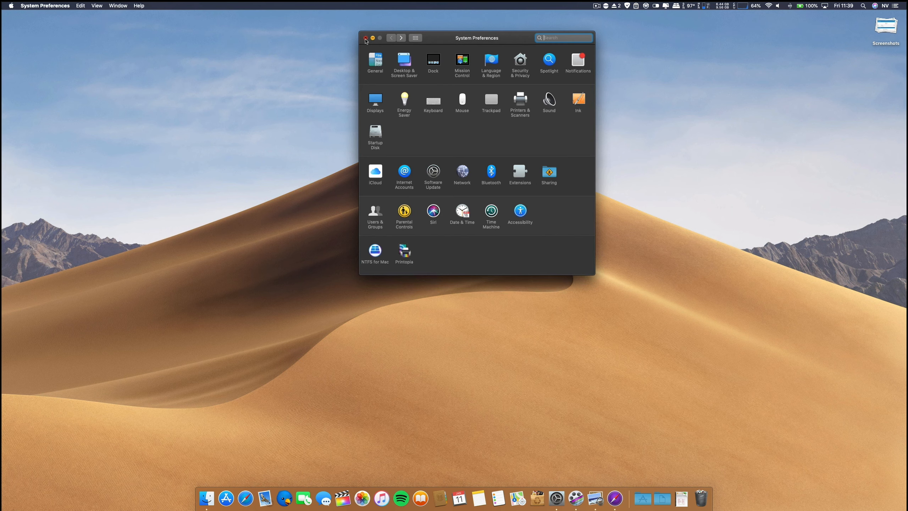
click(365, 37)
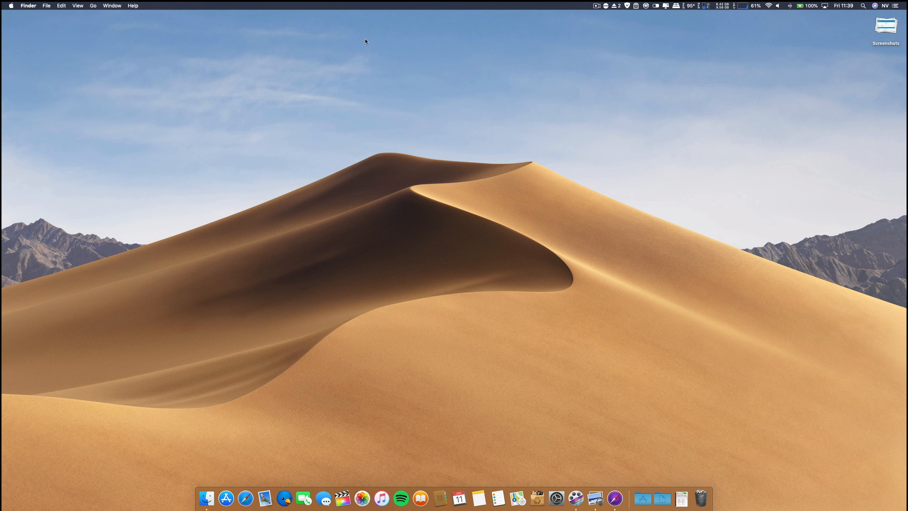